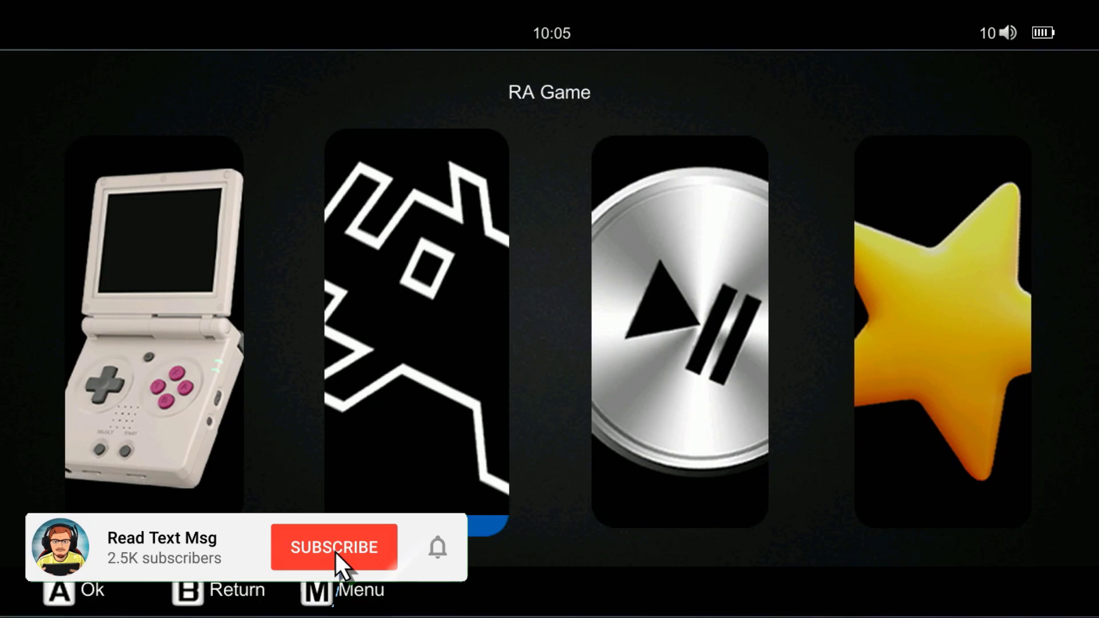
Step: Review the v1.1.0 firmware changelog on the download page
left_click(334, 547)
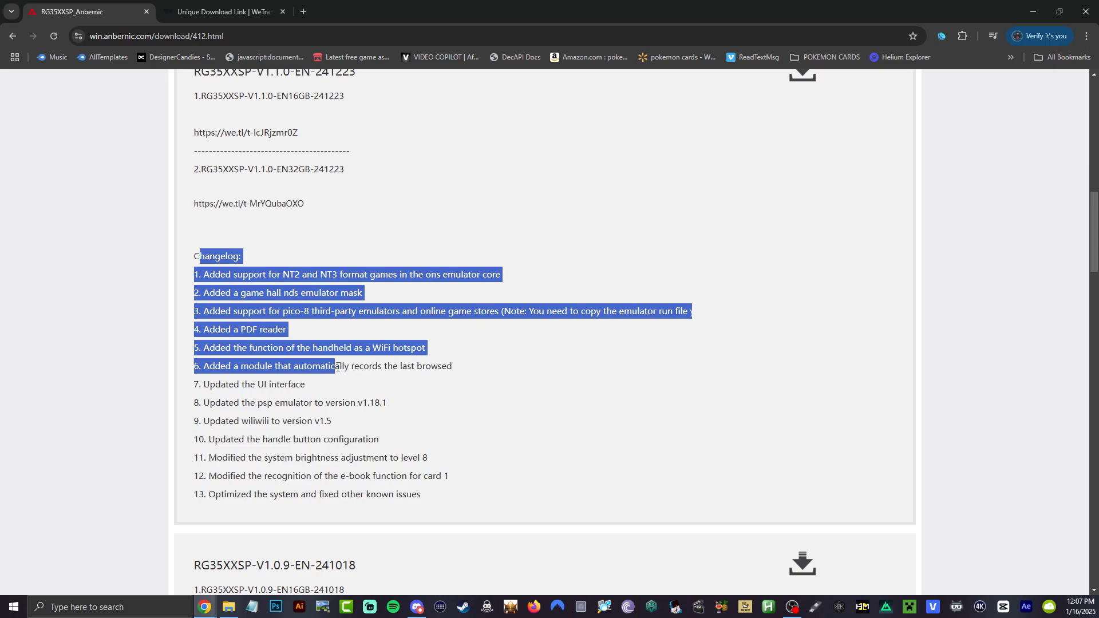
left_click_drag(337, 366, 451, 494)
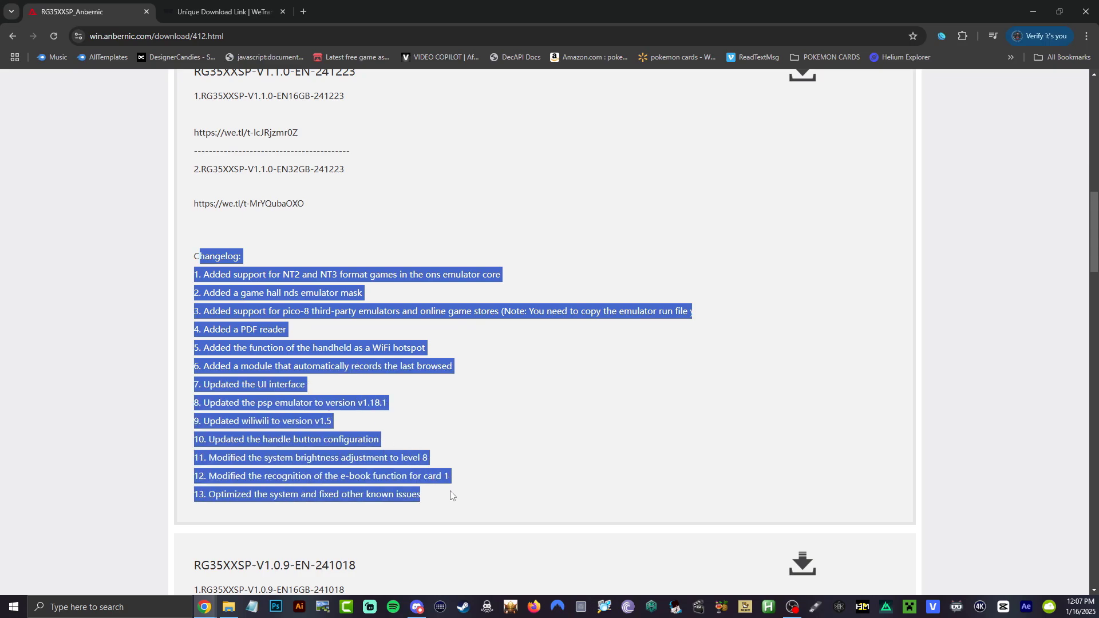
left_click(472, 435)
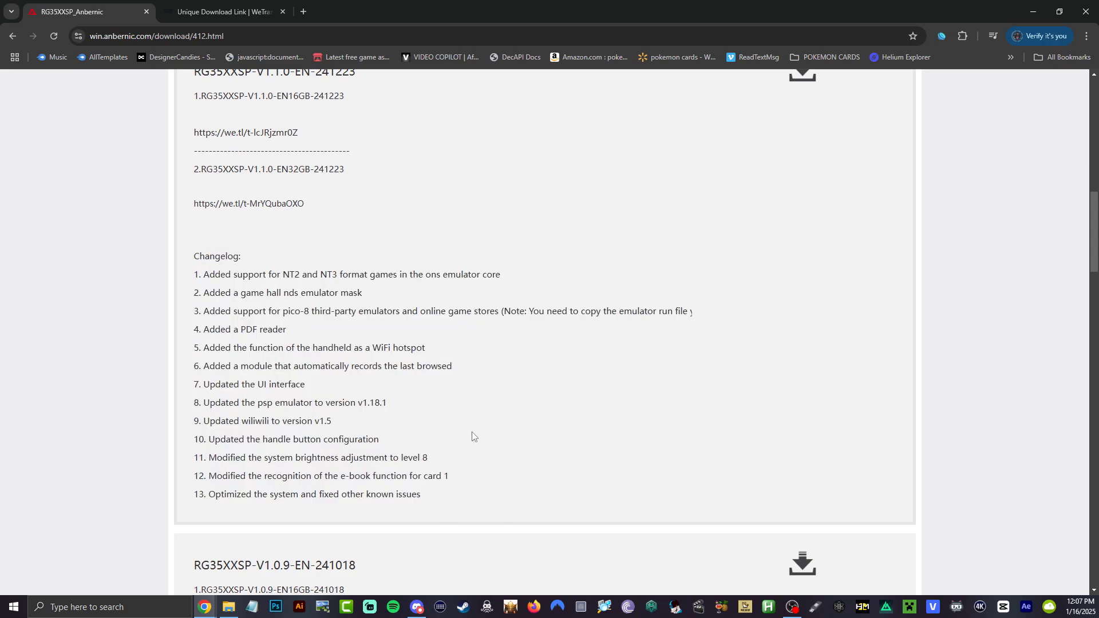
mouse_move(319, 248)
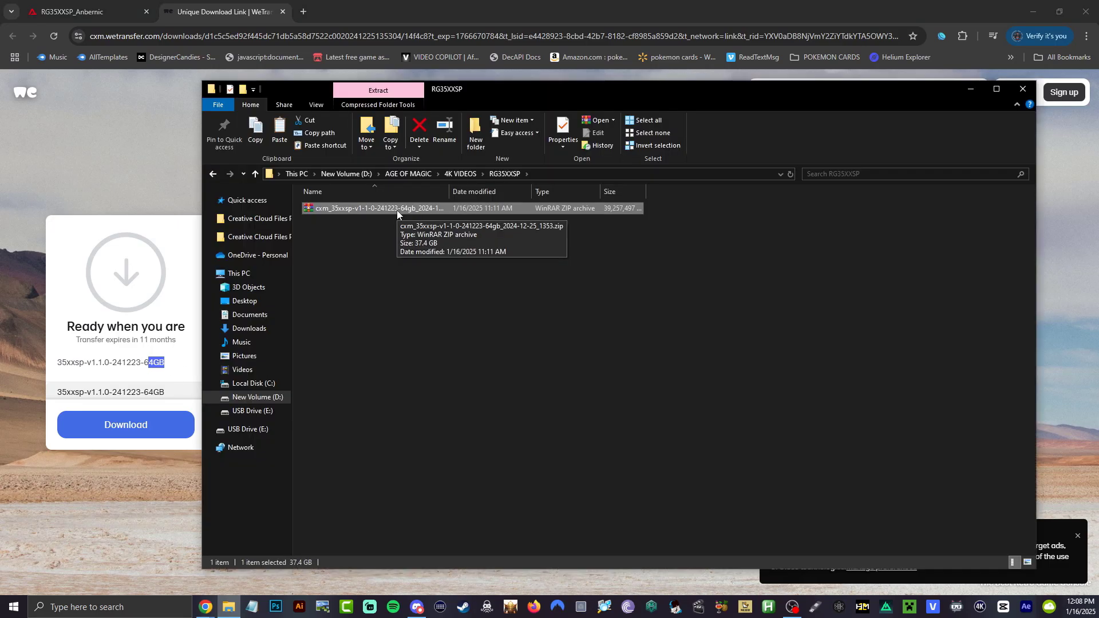
Step: Extract the downloaded 64GB firmware zip into its folder of thirteen split zip parts
right_click(397, 208)
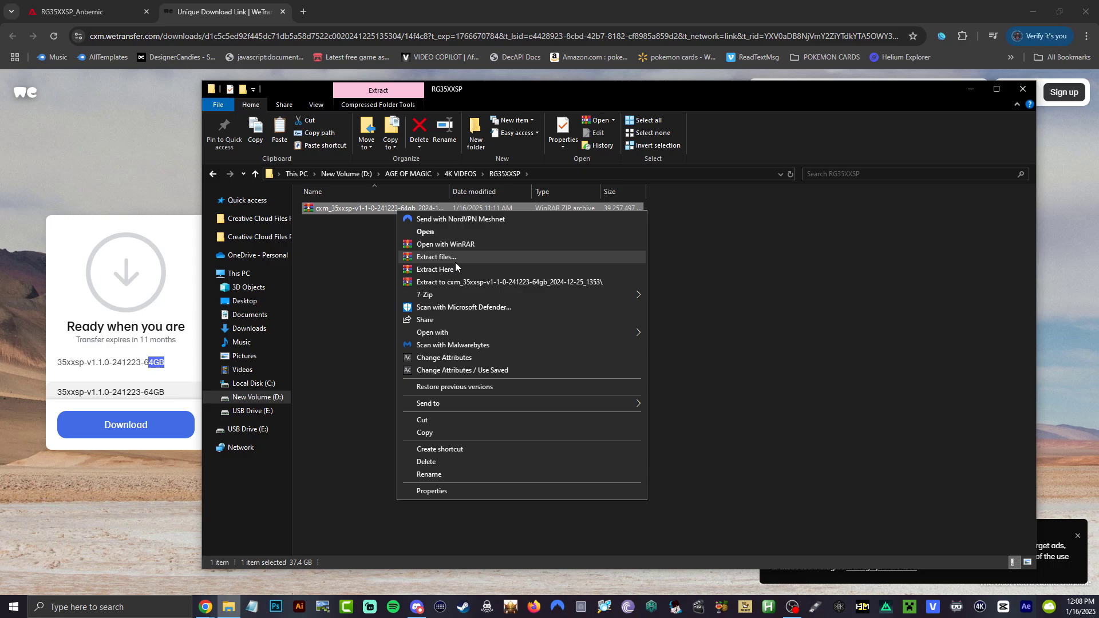
left_click(434, 269)
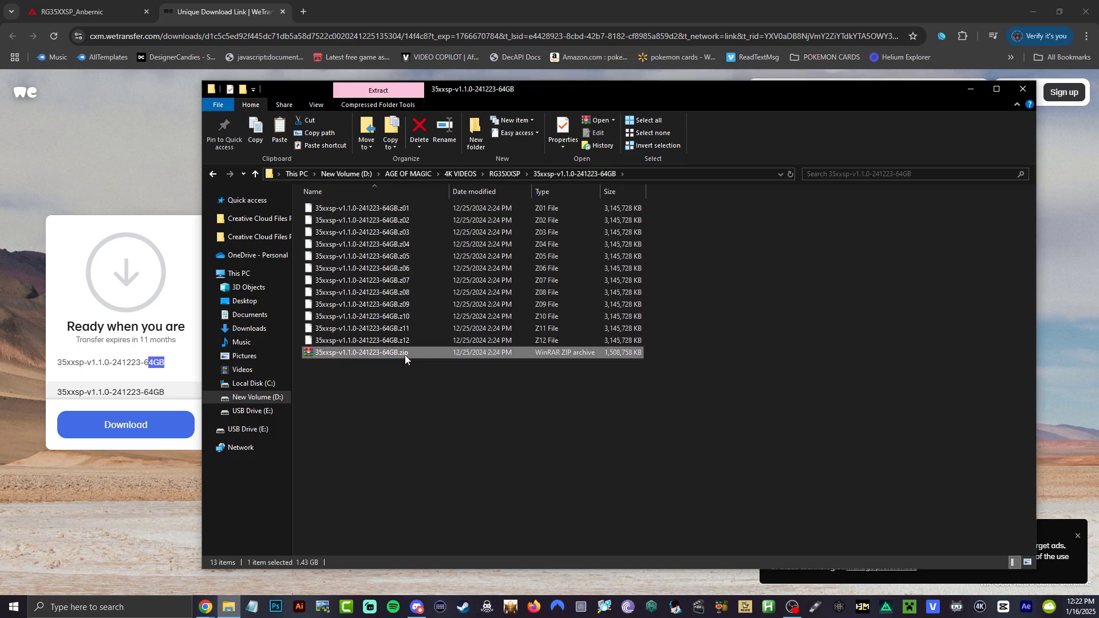
mouse_move(417, 355)
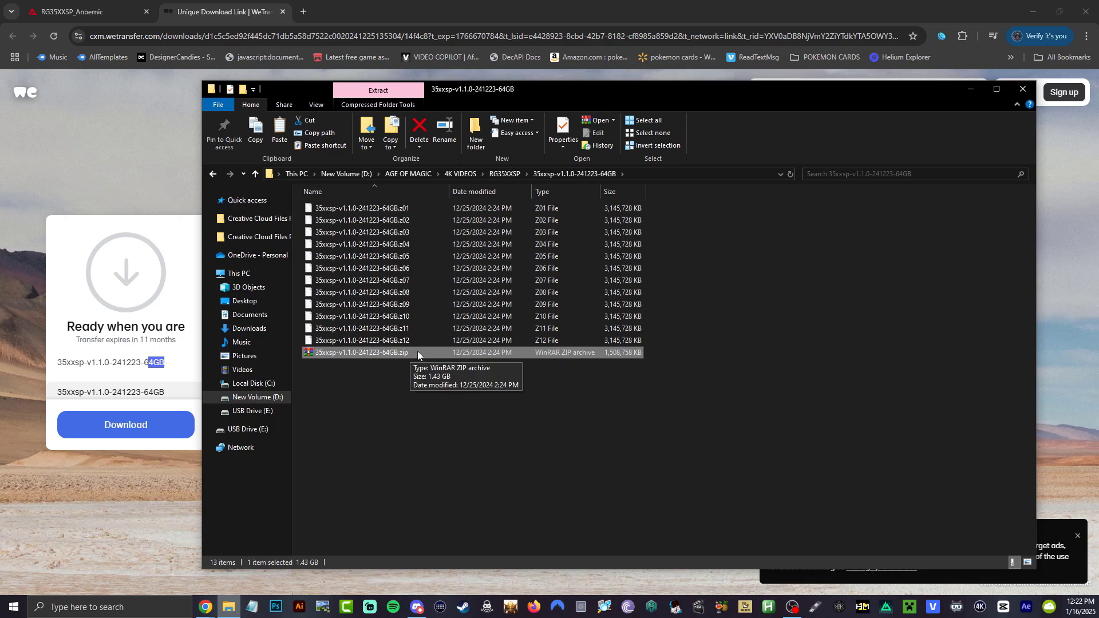
Step: Extract the split 35xxsp-v1.1.0-241223-64GB.zip here to produce the 60 GB .IMG disk image
right_click(356, 351)
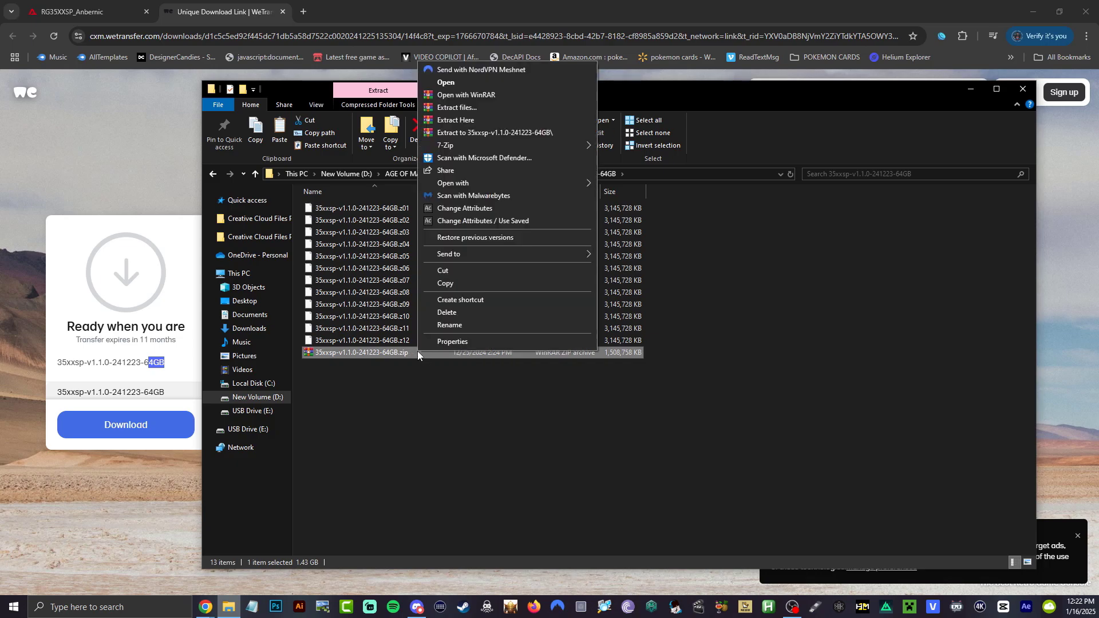
left_click(454, 121)
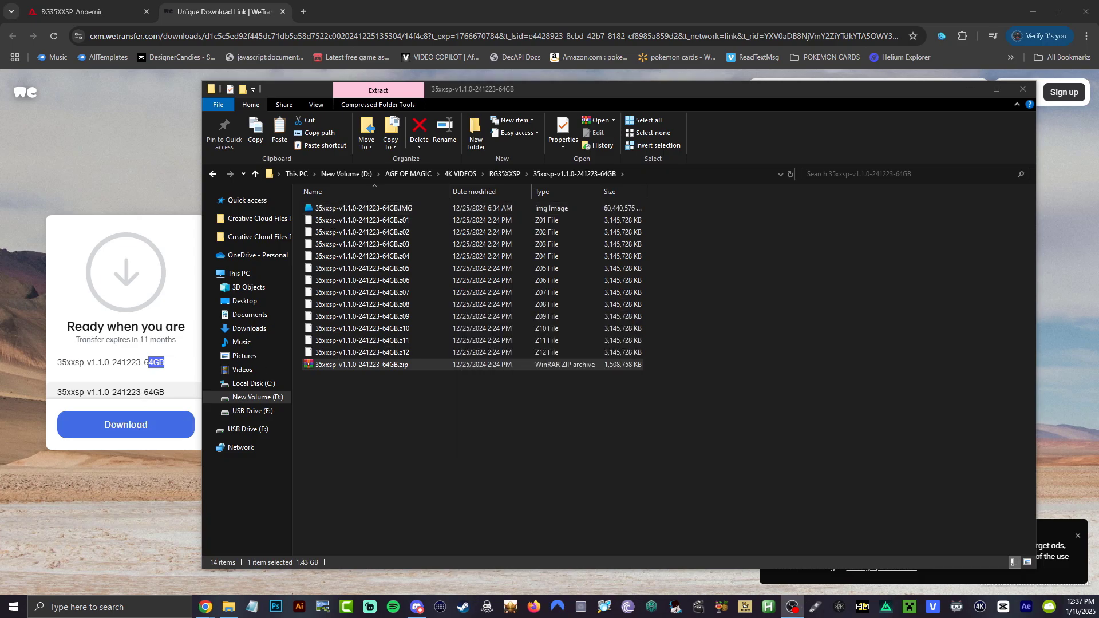
left_click(362, 208)
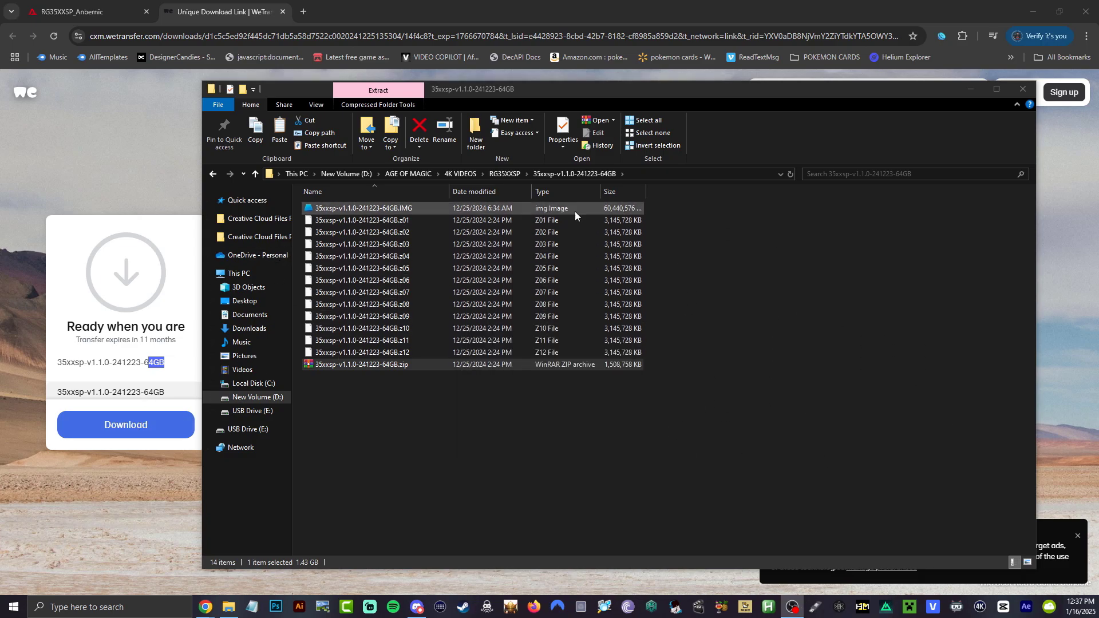
mouse_move(606, 213)
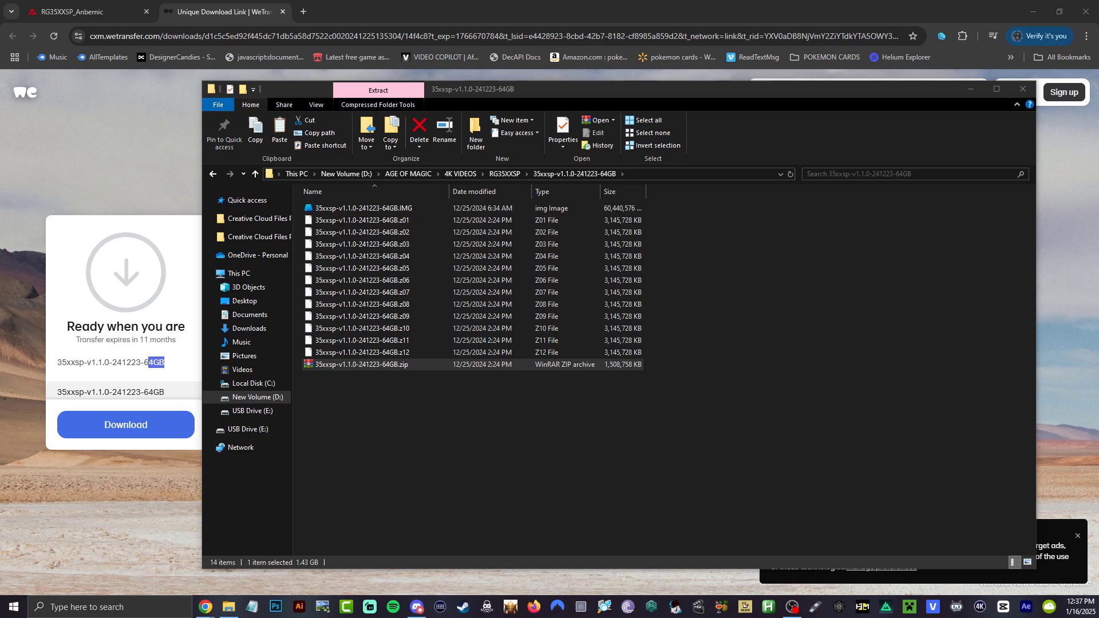
left_click(362, 208)
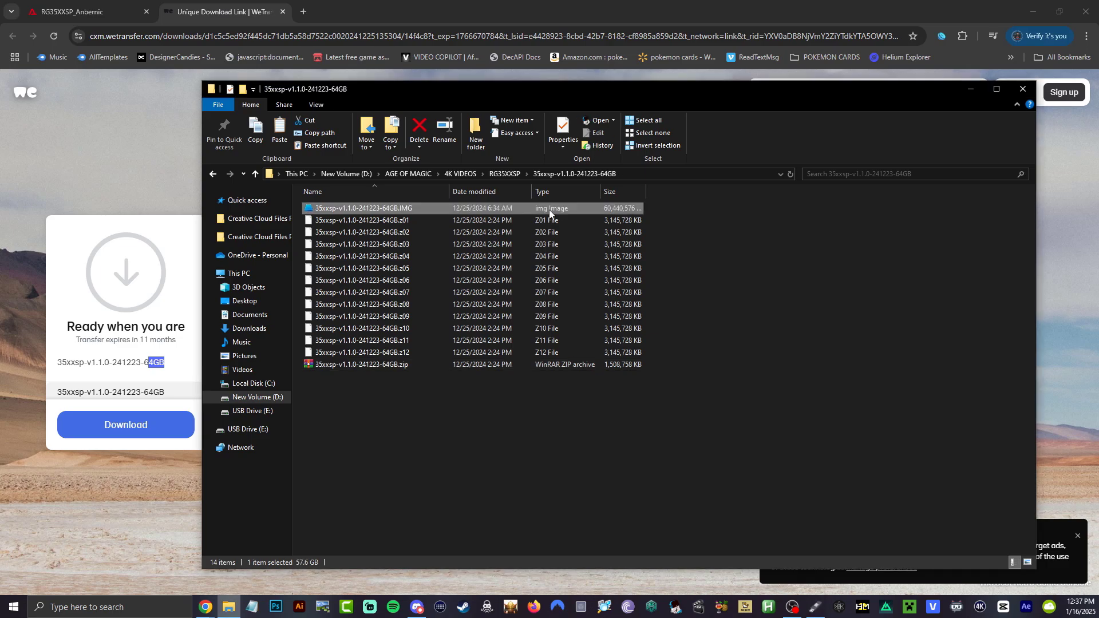
mouse_move(608, 214)
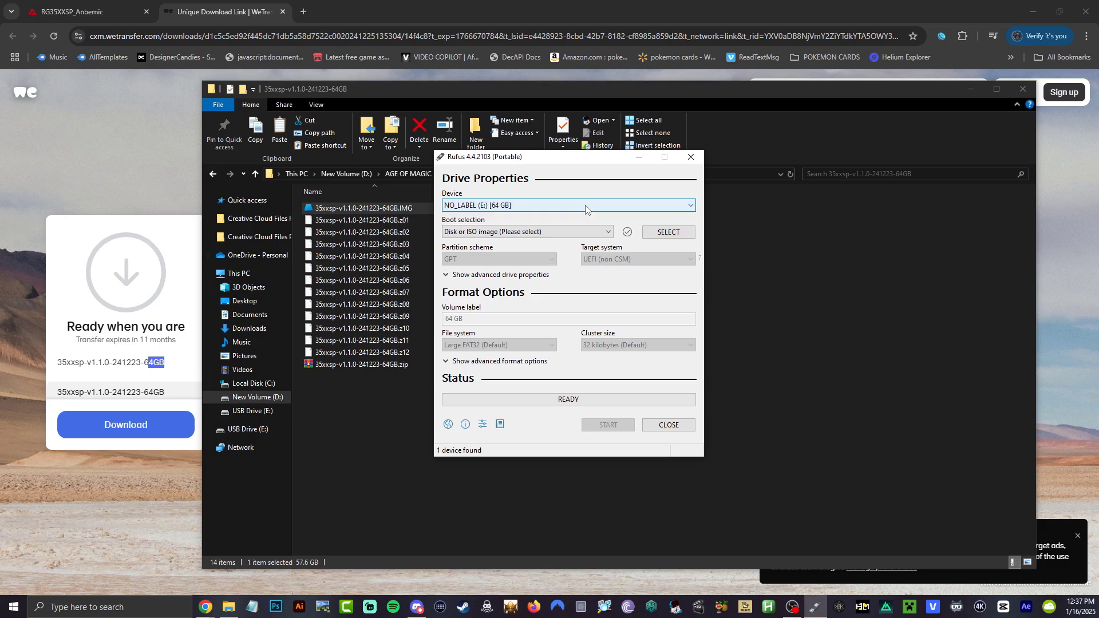
Step: With device NO_LABEL (E:) 64 GB confirmed, load 35xxsp-v1.1.0-241223-64GB.IMG as the boot selection
left_click(666, 232)
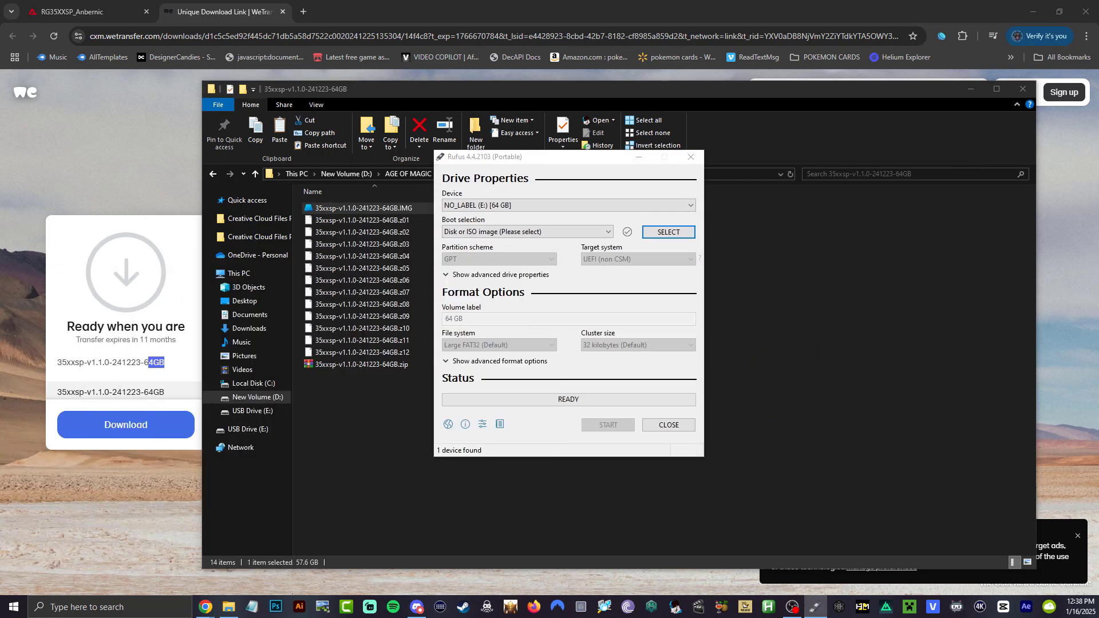
left_click(666, 231)
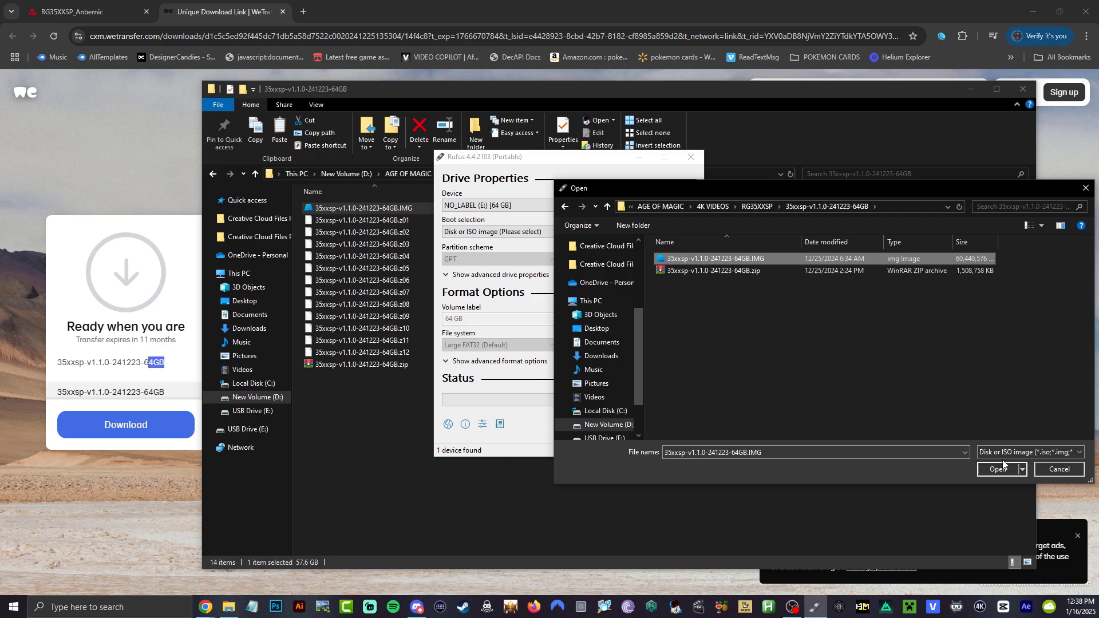
left_click(997, 469)
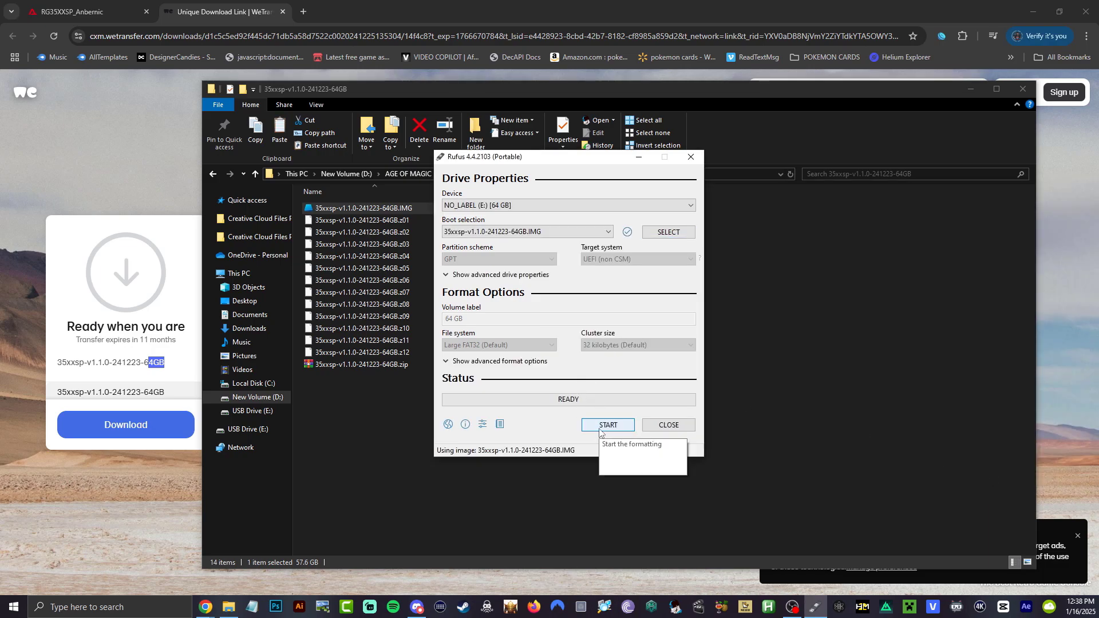
Step: Start writing the image to the card and accept the Multiple partitions detected warning
left_click(607, 425)
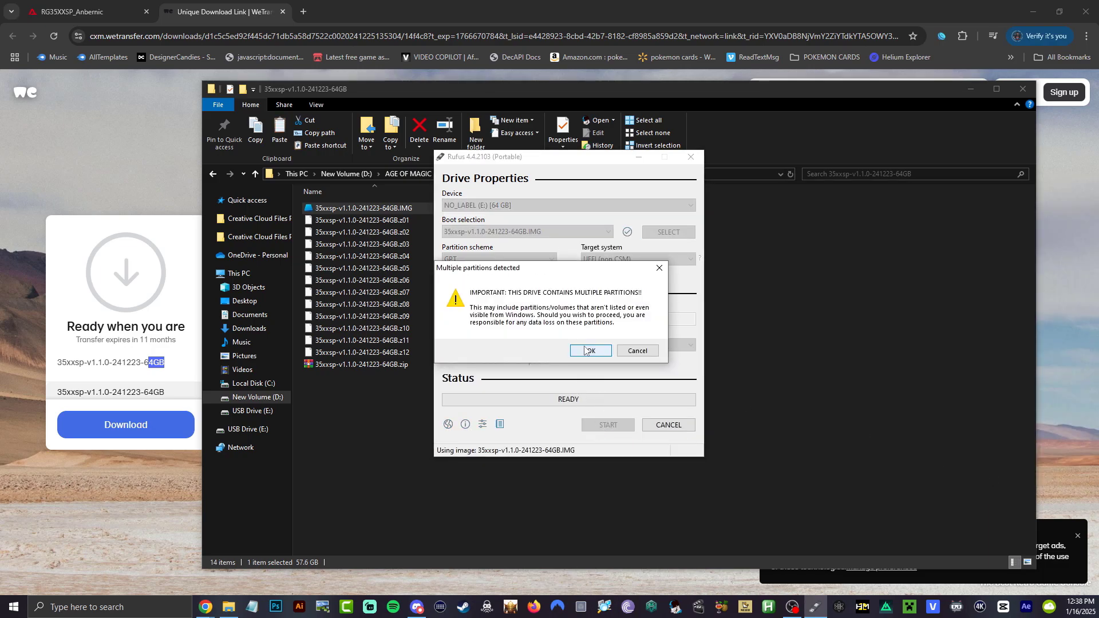
left_click(589, 351)
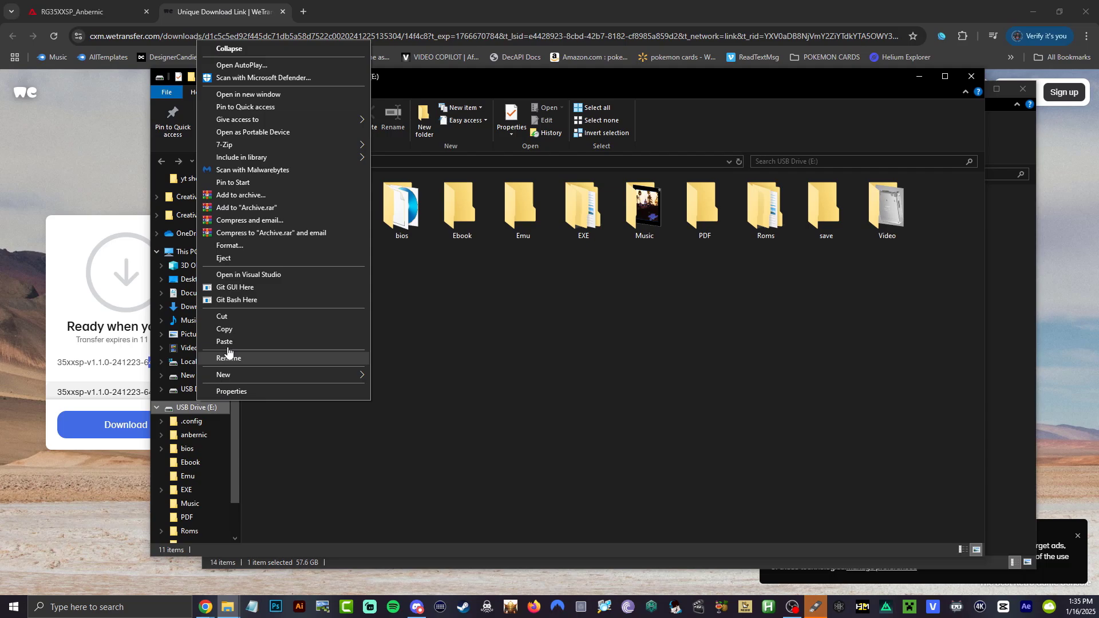
mouse_move(245, 267)
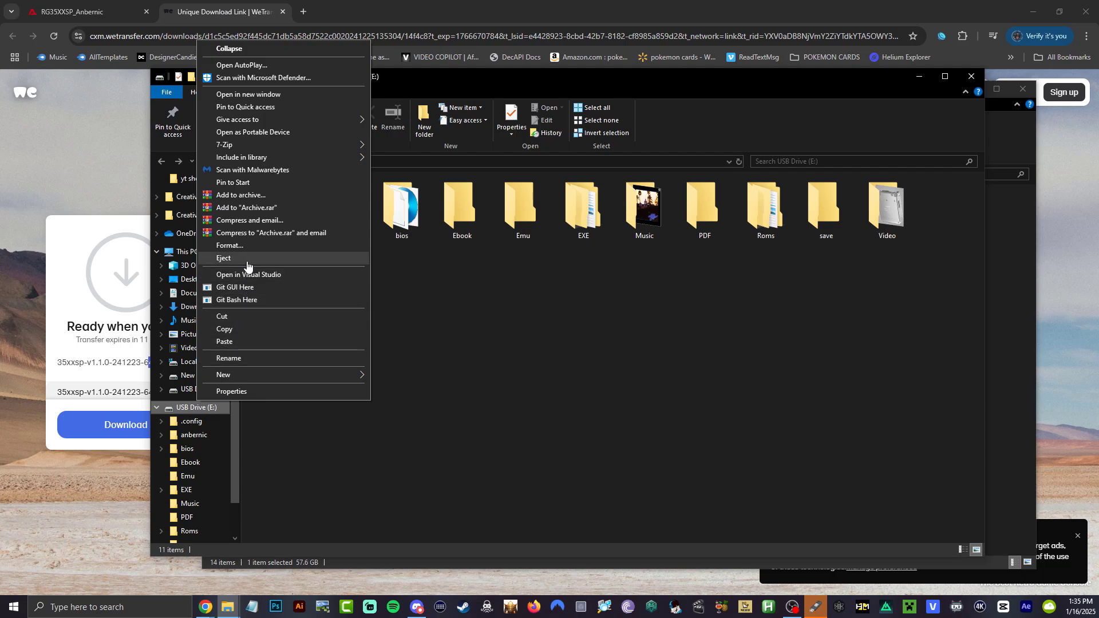